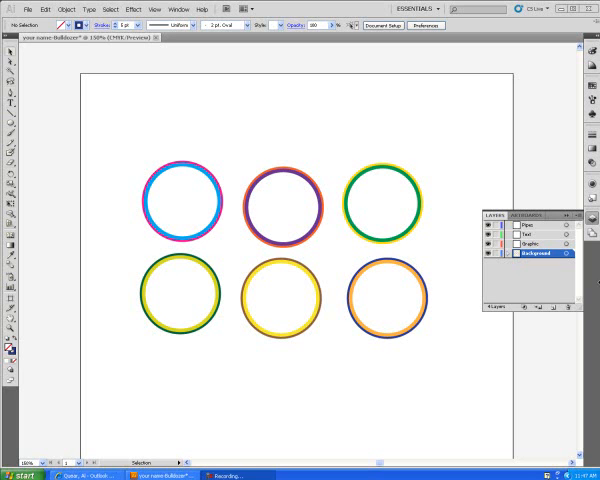
mouse_move(312, 281)
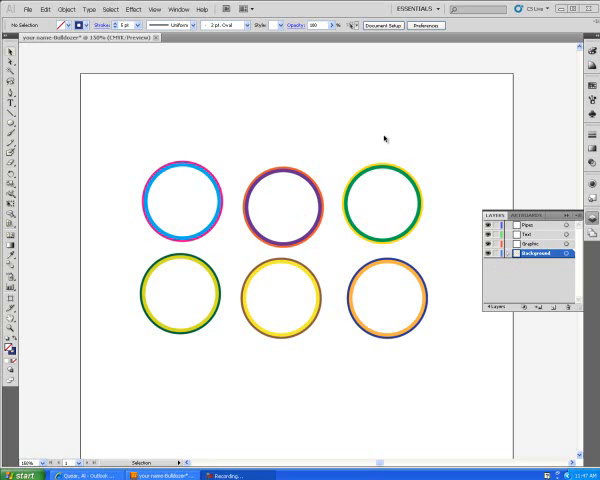
mouse_move(355, 140)
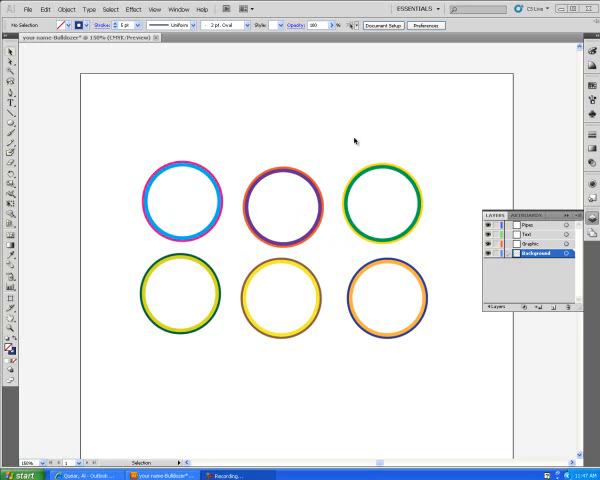
mouse_move(210, 126)
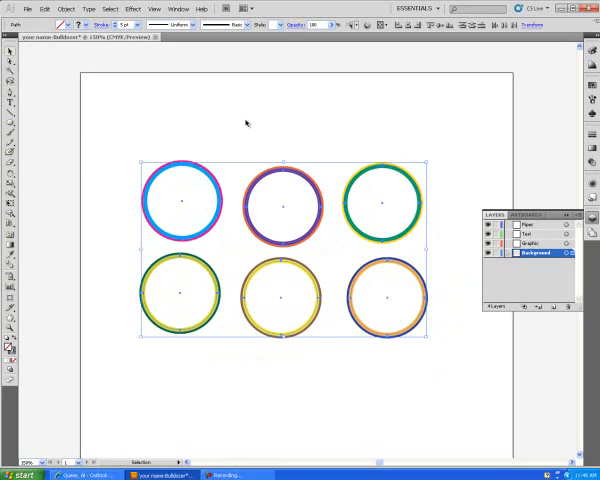
mouse_move(393, 127)
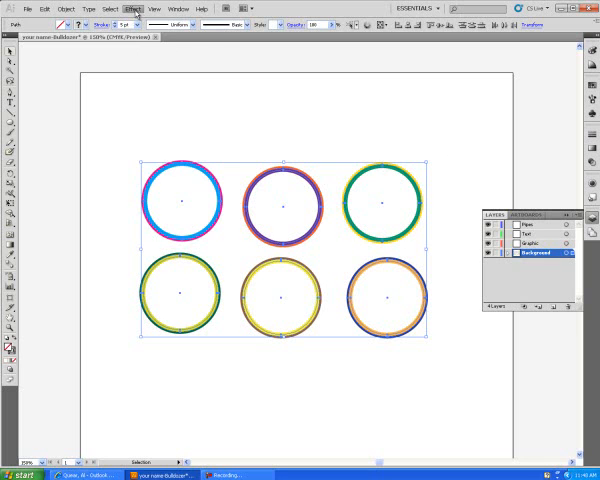
Apply the Effect > 3D > Extrude & Bevel effect to the six rings.
click(127, 9)
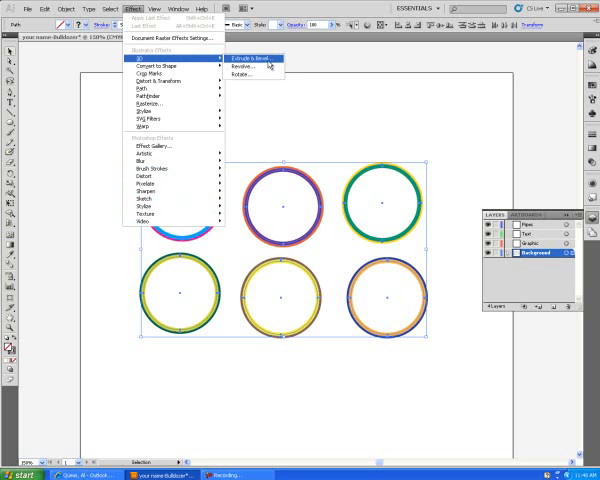
click(253, 59)
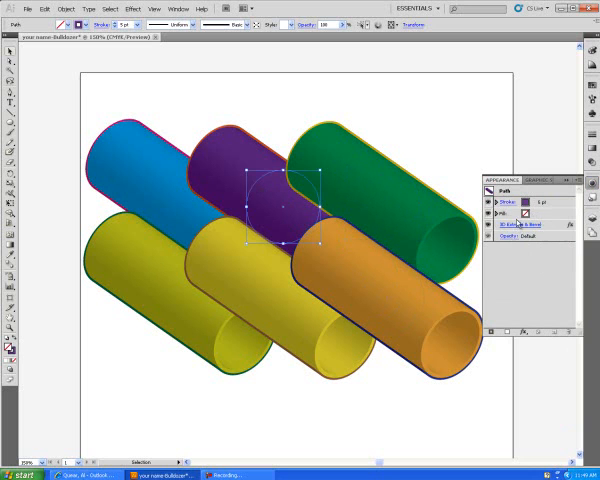
Reopen the navy/orange pipe's 3D Extrude & Bevel settings from the Appearance panel.
click(516, 223)
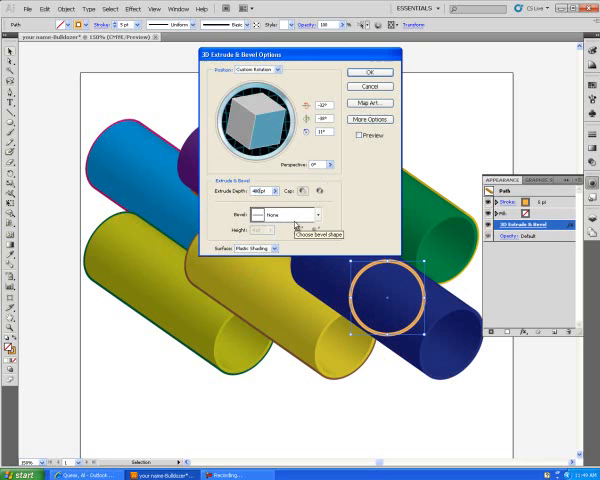
Confirm the navy pipe's longer extrude depth, then the brown pipe's increased depth.
click(371, 72)
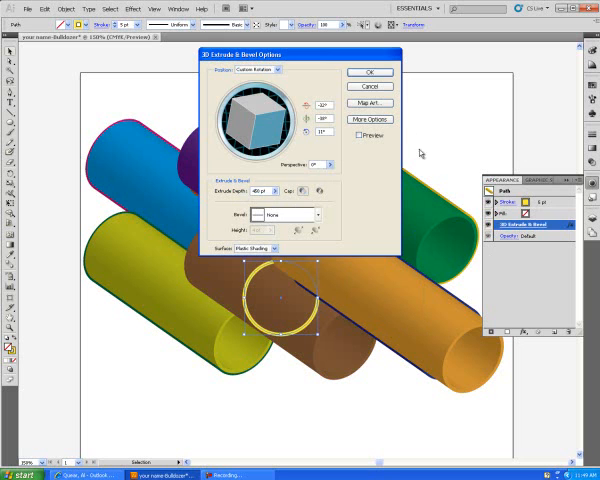
click(370, 72)
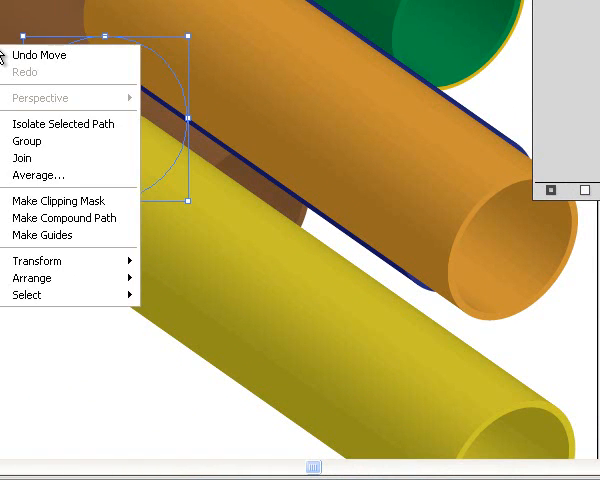
mouse_move(33, 278)
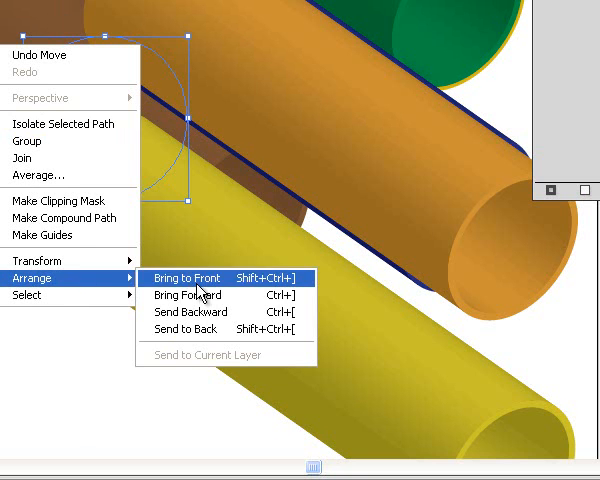
Bring the brown pipe to the front of the stacking order.
click(181, 276)
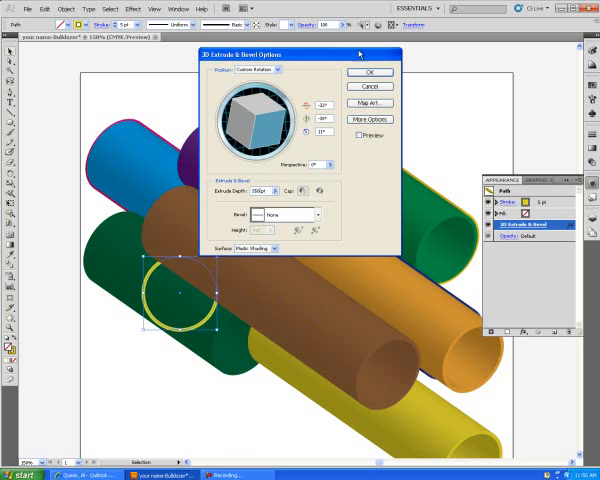
Confirm the green/yellow pipe's increased extrude depth with OK.
click(369, 72)
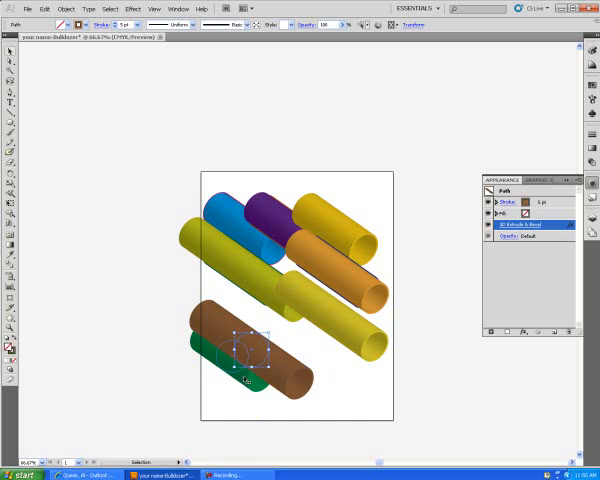
Right-click the green pipe to bring up its Arrange stacking options.
right_click(255, 370)
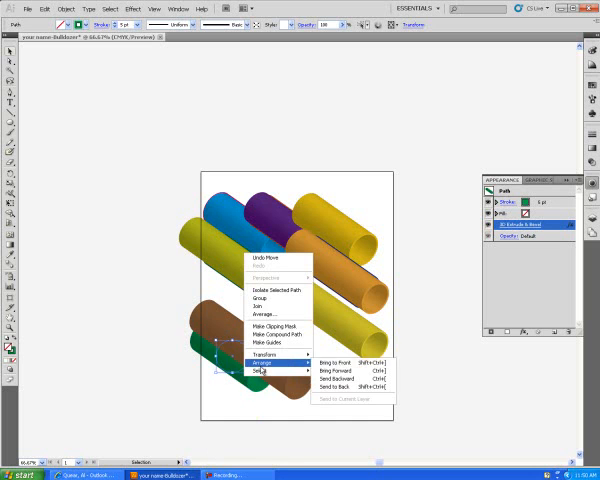